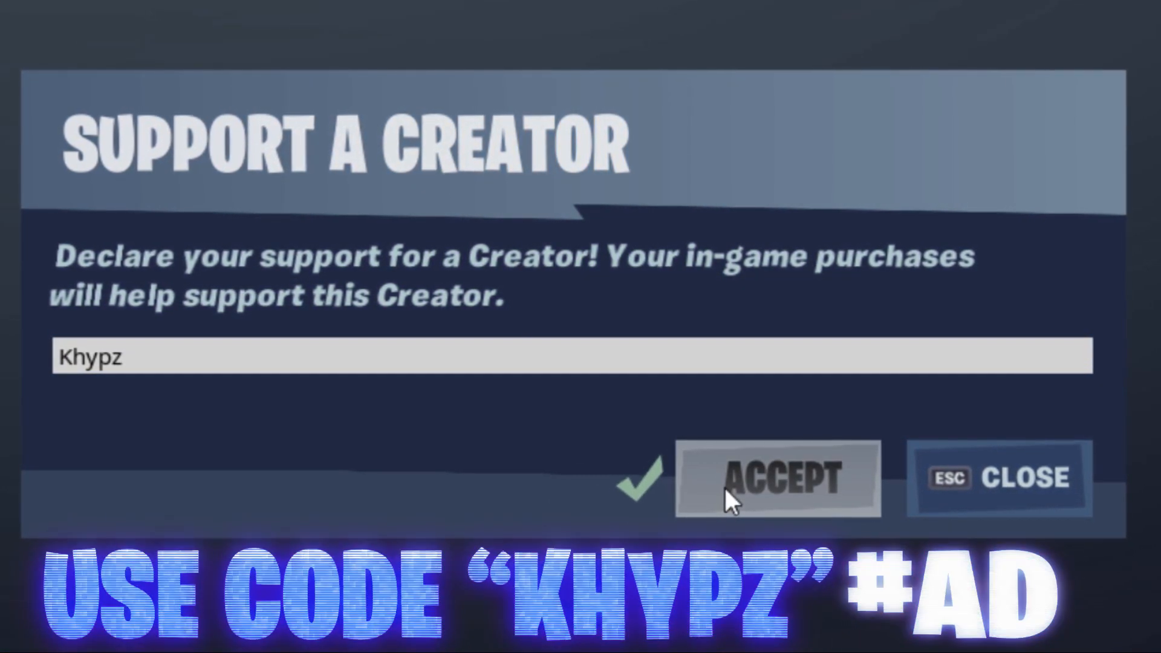
Step: Import the gameplay Clip and the Rarin - Stone Cold song into the project media
click(778, 478)
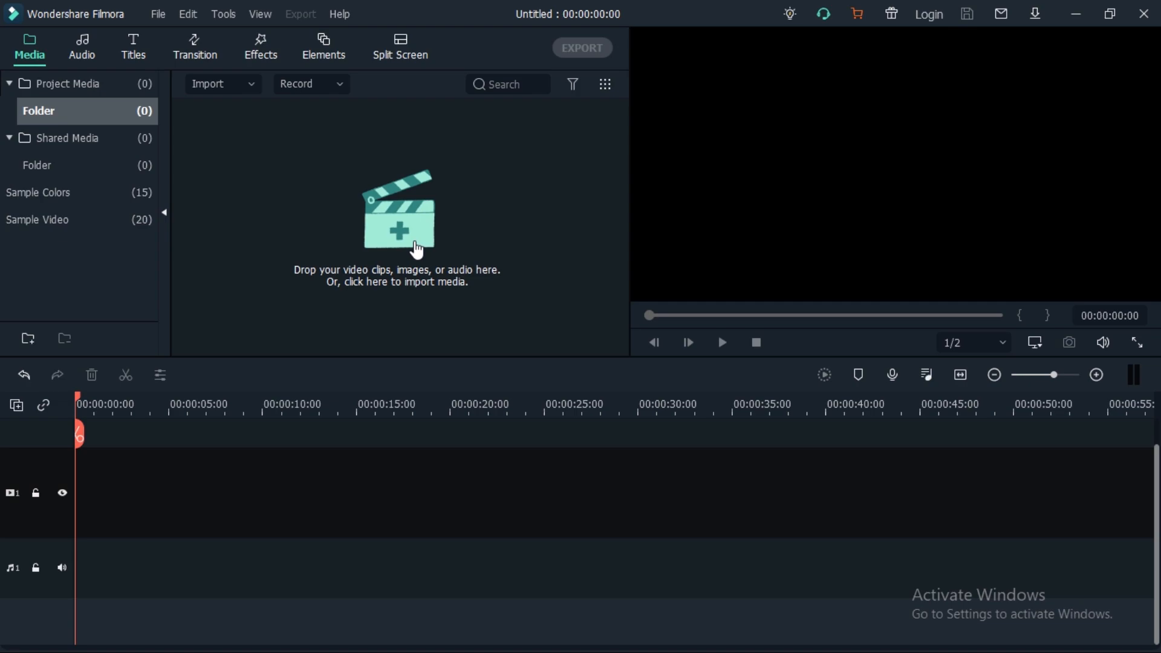
mouse_move(379, 306)
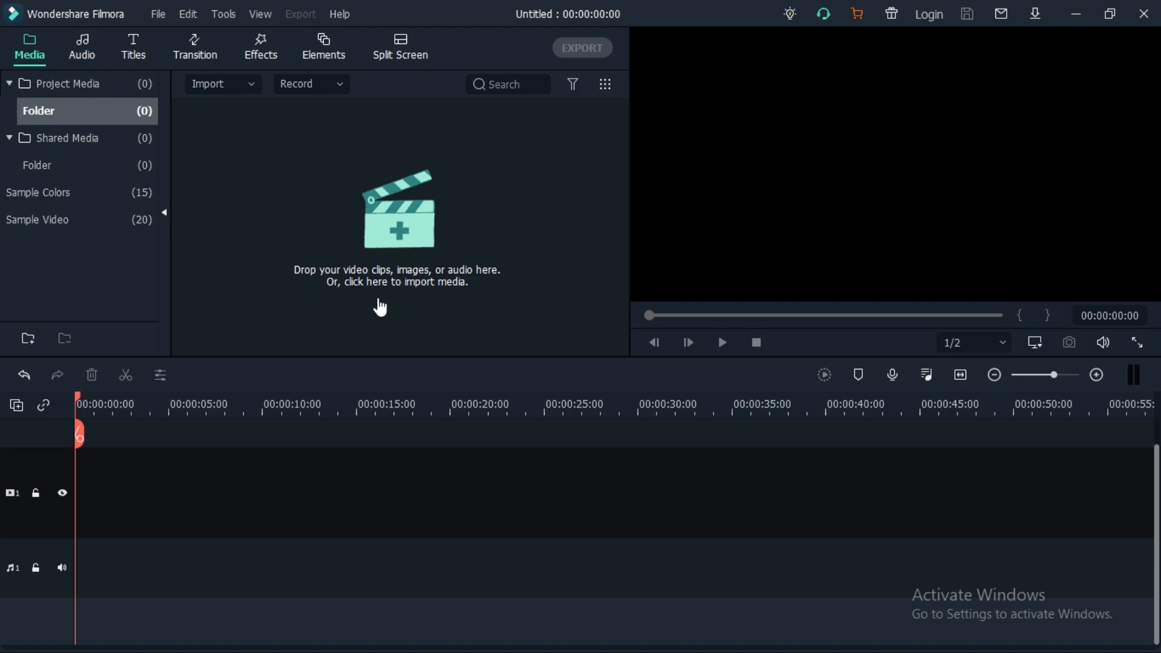
mouse_move(510, 370)
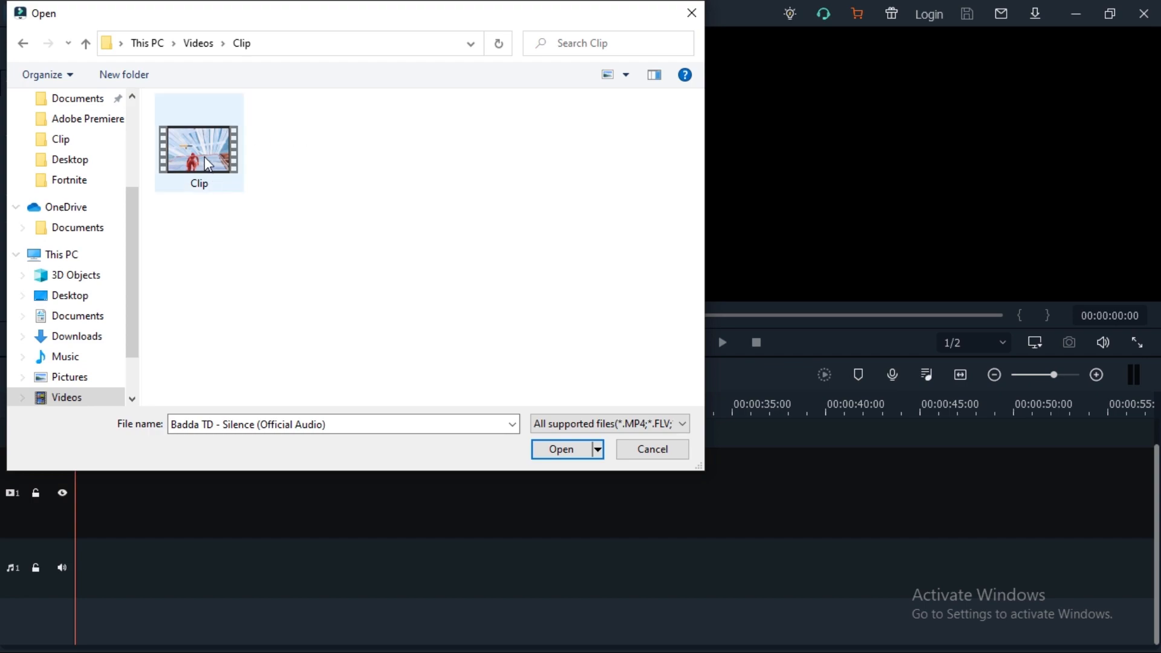
click(560, 448)
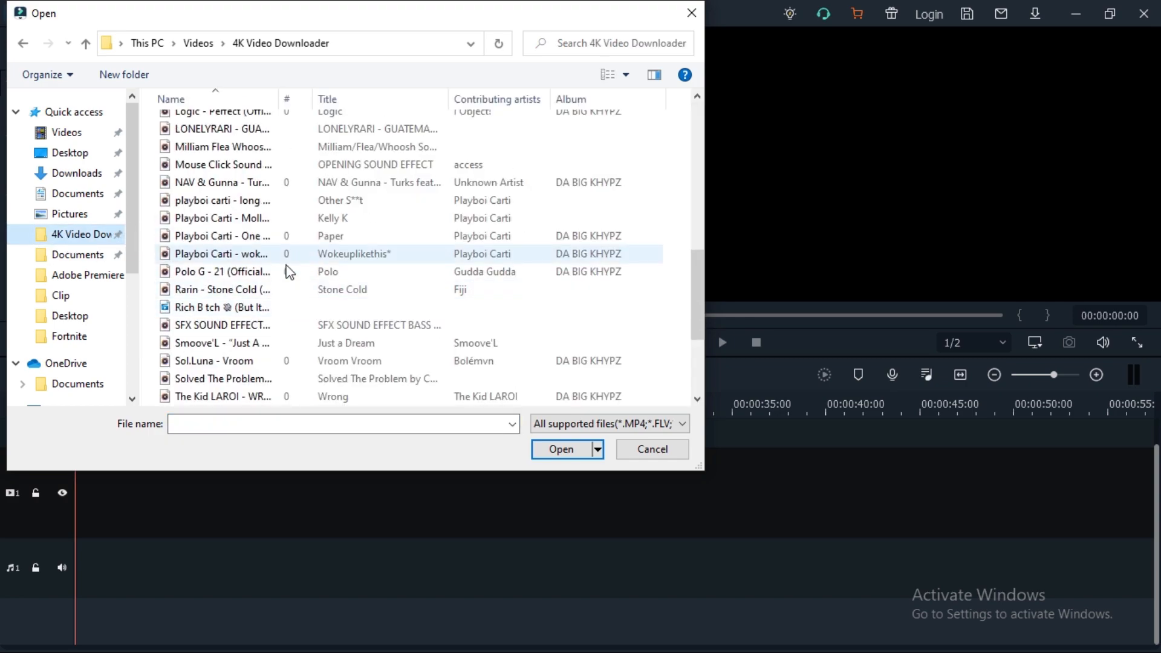
click(561, 448)
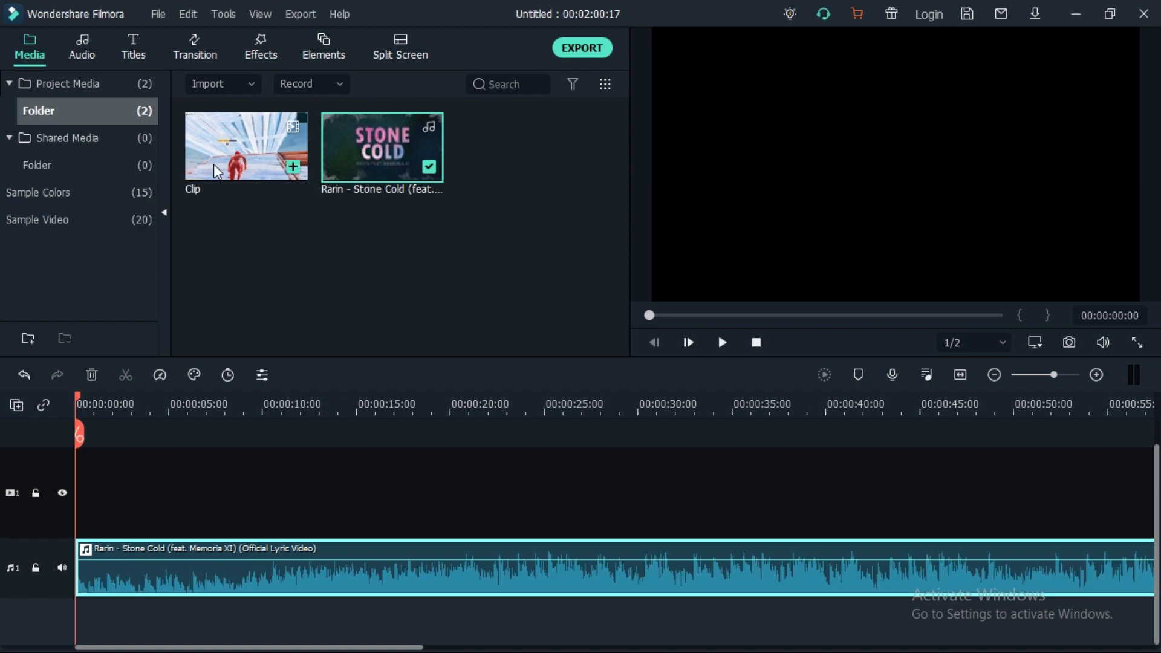
Step: Drop Clip onto the video track, keeping the 1920 x 1080 25fps project settings
drag(246, 147, 220, 492)
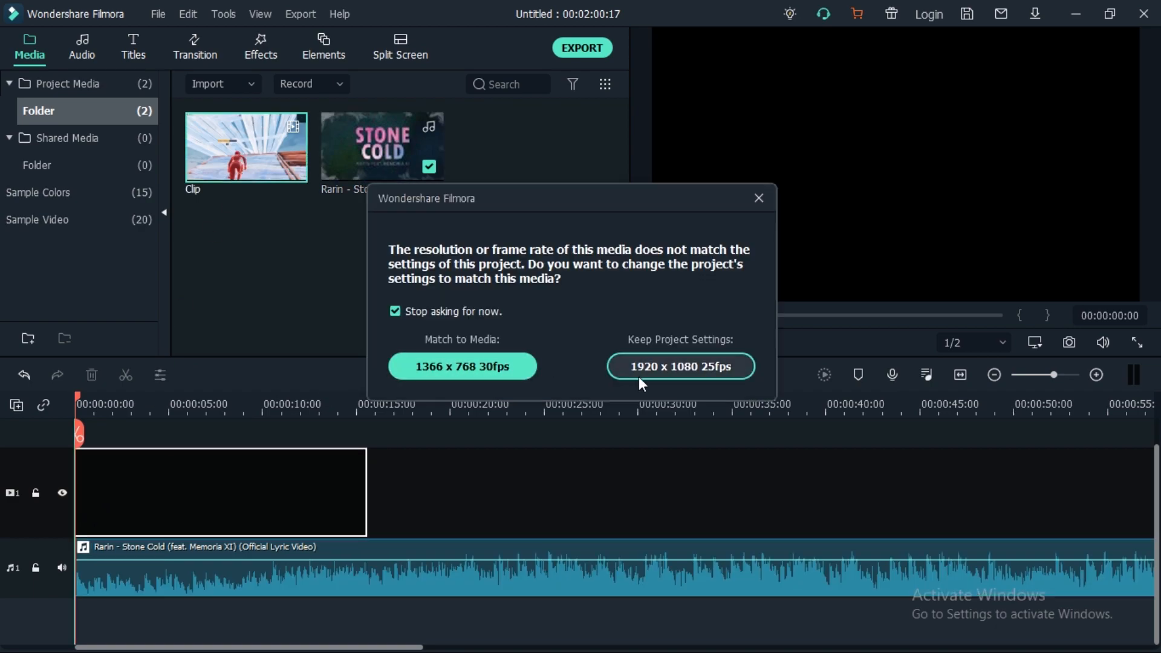
click(678, 365)
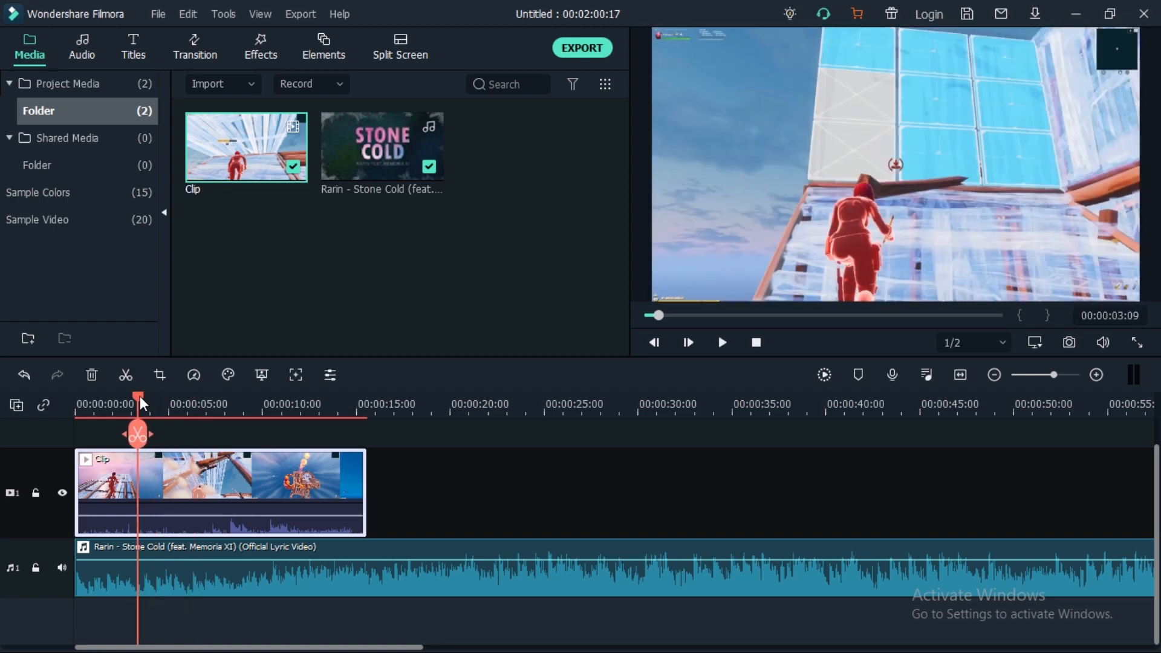
drag(138, 404, 183, 404)
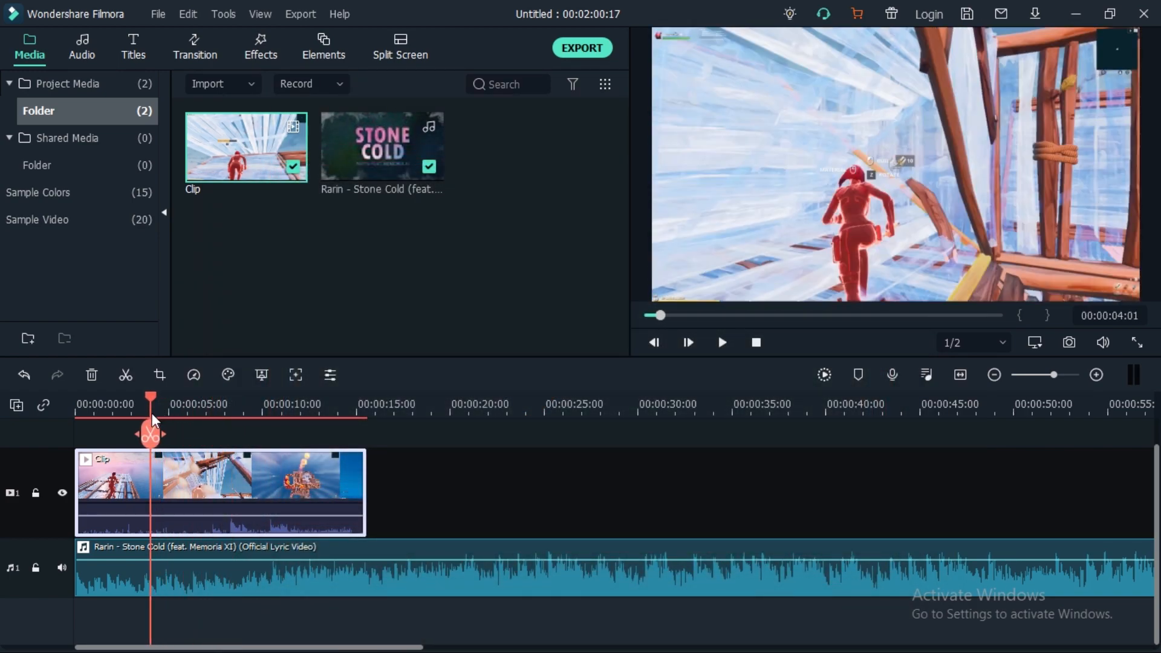
drag(153, 397, 168, 396)
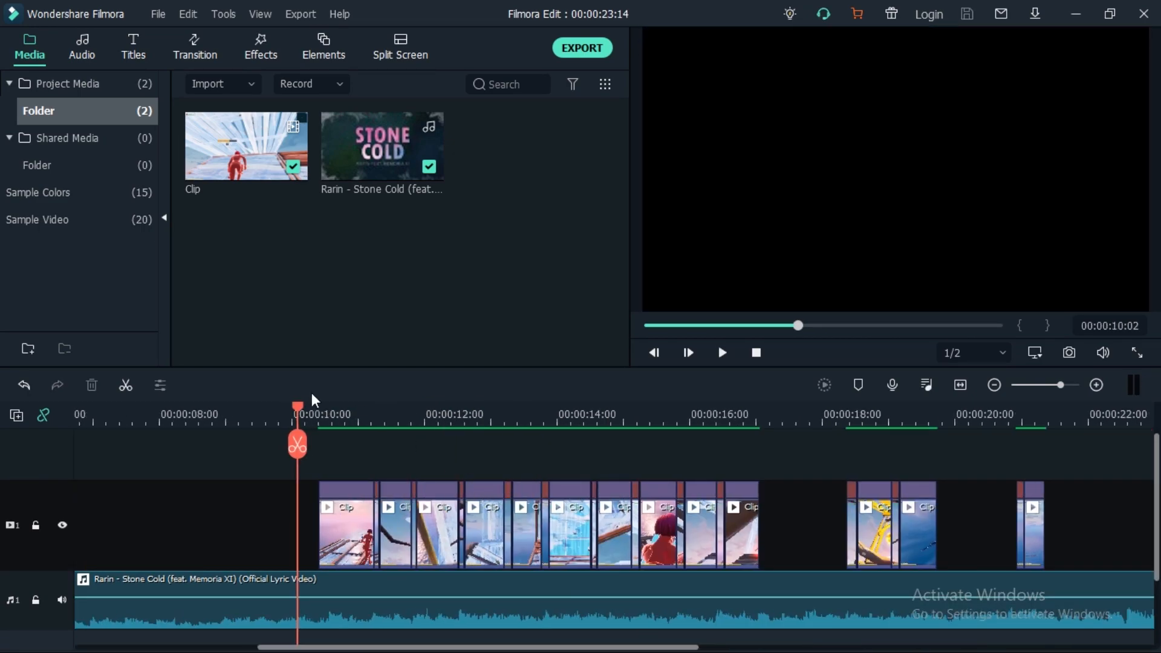
mouse_move(628, 231)
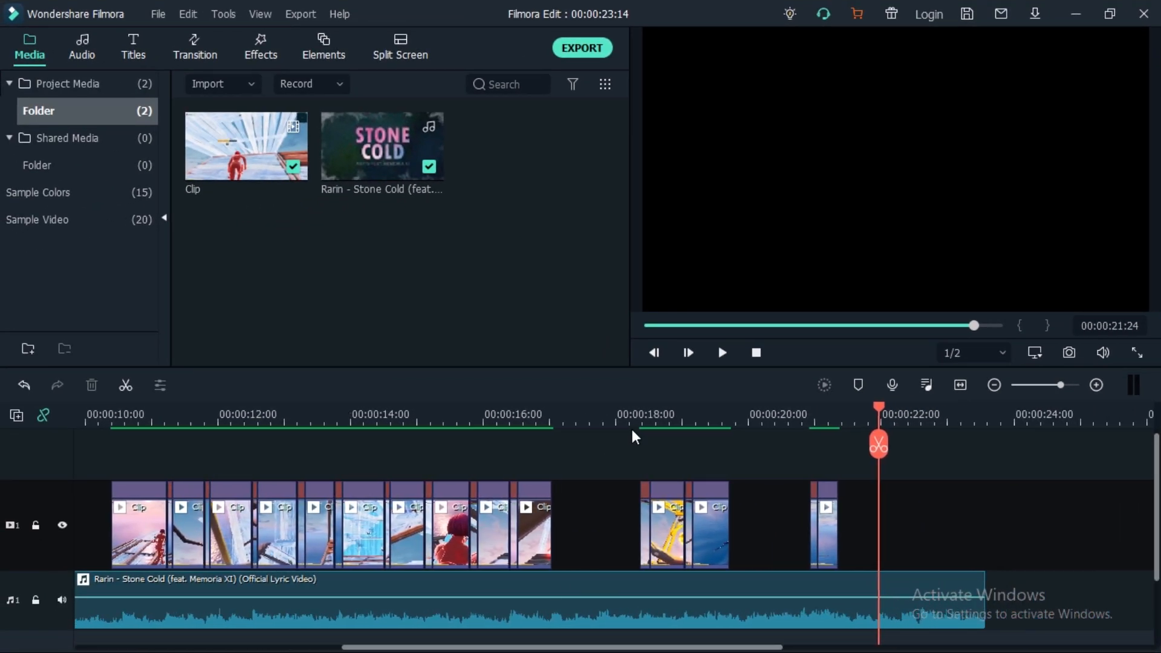
mouse_move(616, 462)
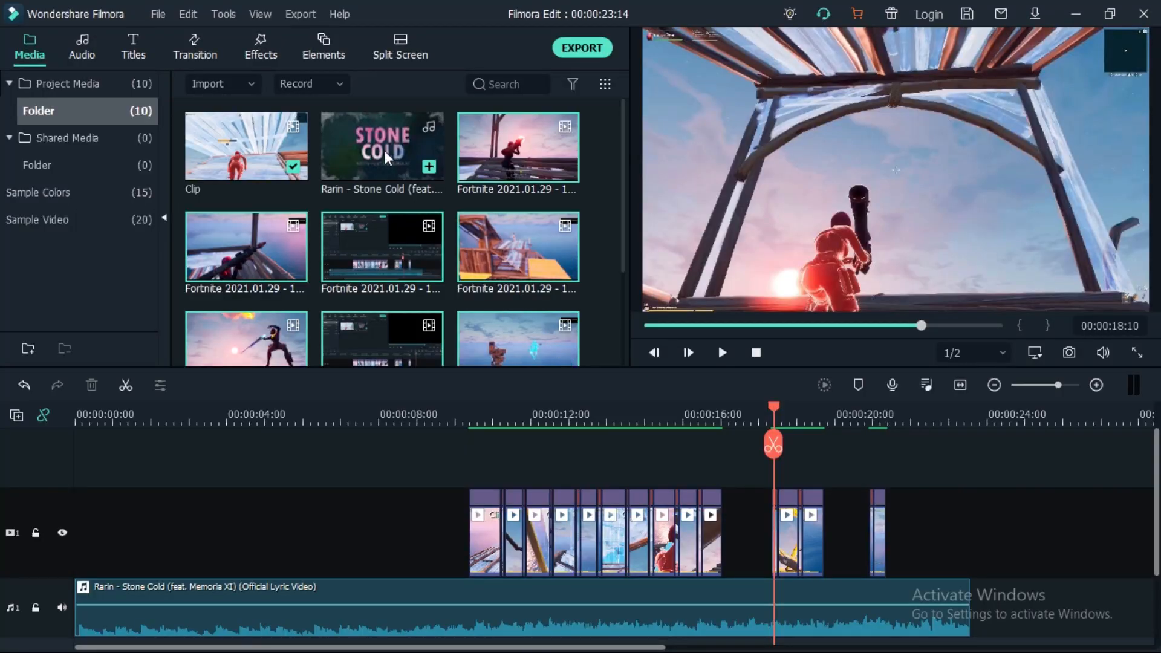
Step: Import the Fortnite 2021.01.29 gameplay recordings into the media library
click(246, 145)
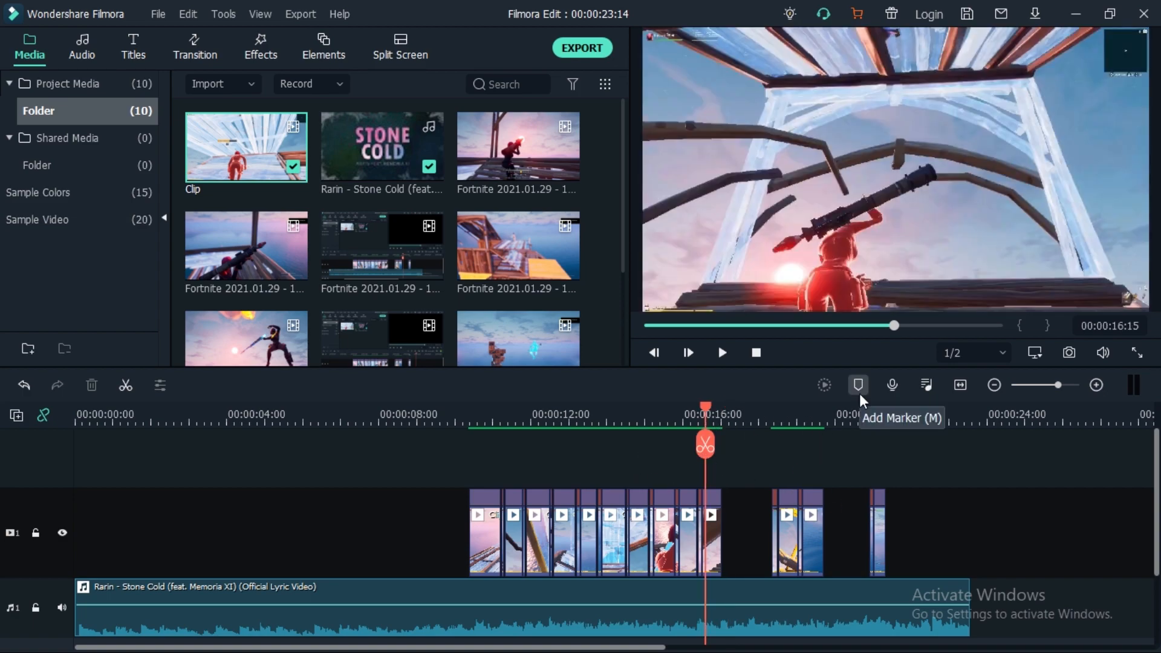
mouse_move(529, 156)
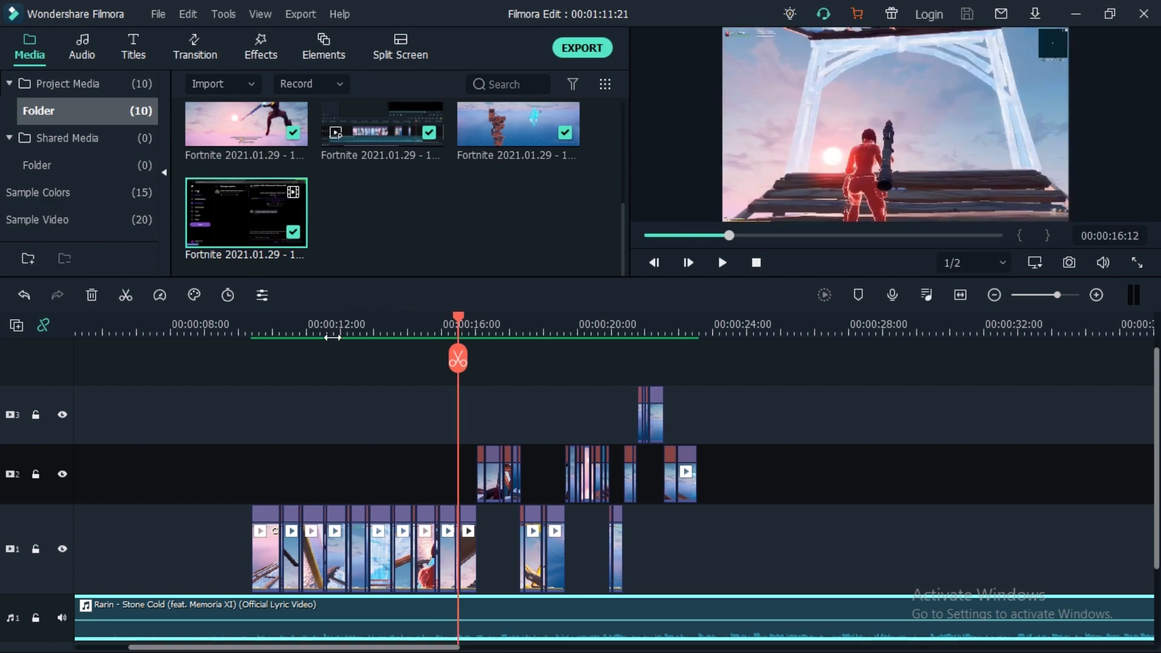
Step: Speed-ramp the clips, trim the tiny clip near 20:12 and join clips with Warp transitions
click(324, 47)
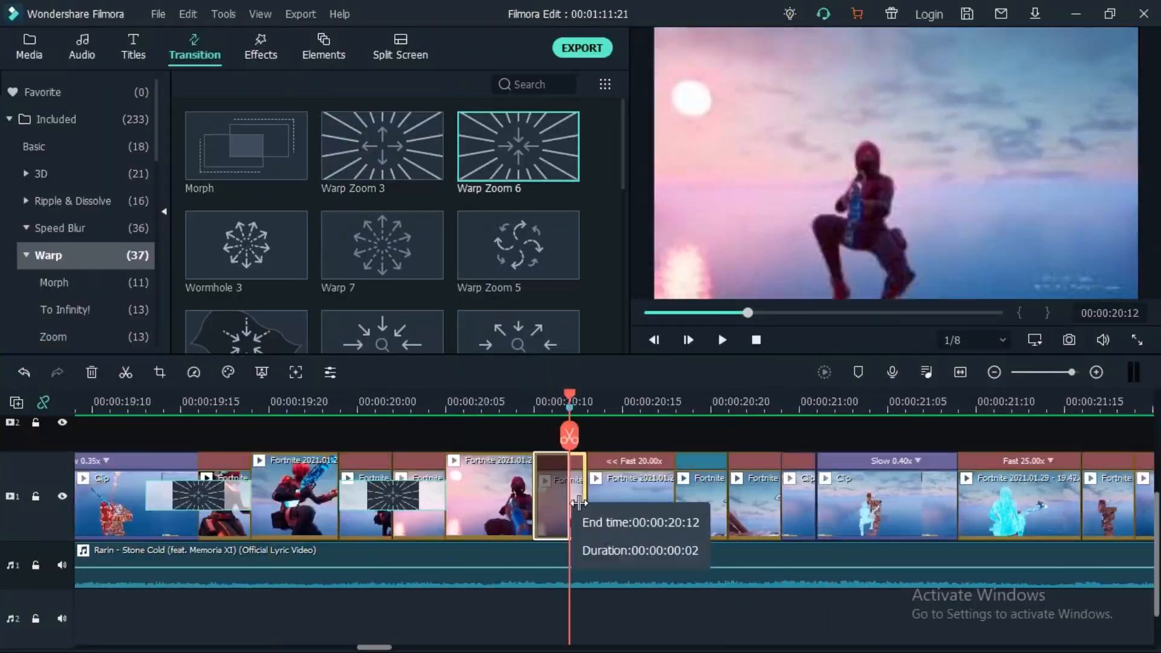
click(260, 47)
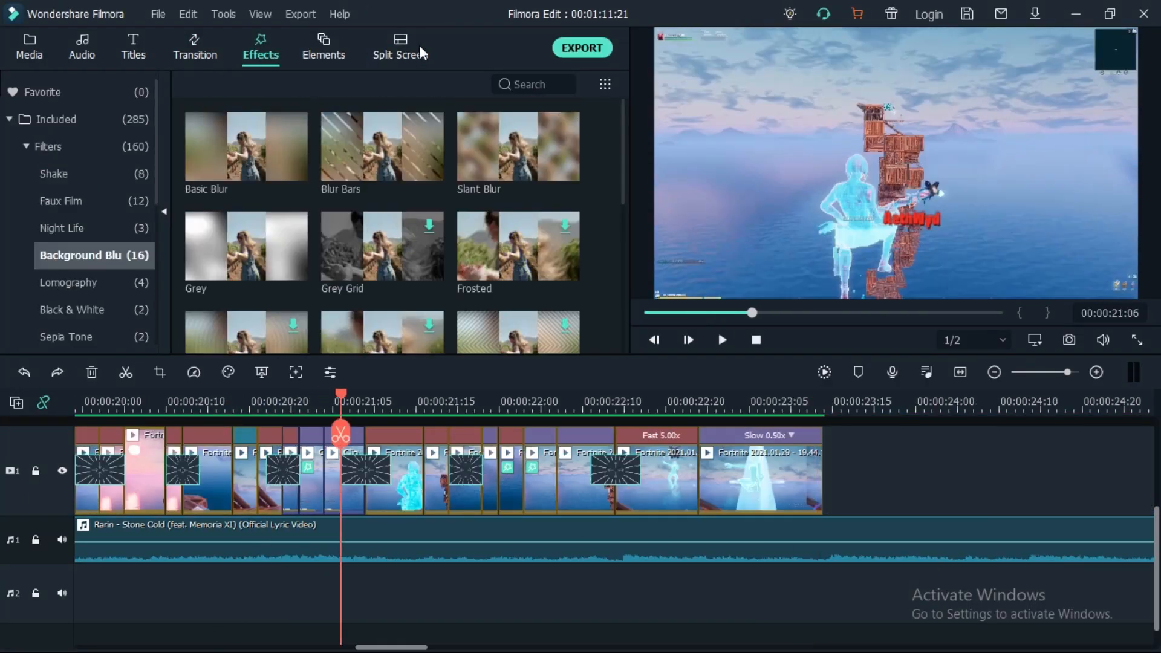
click(29, 47)
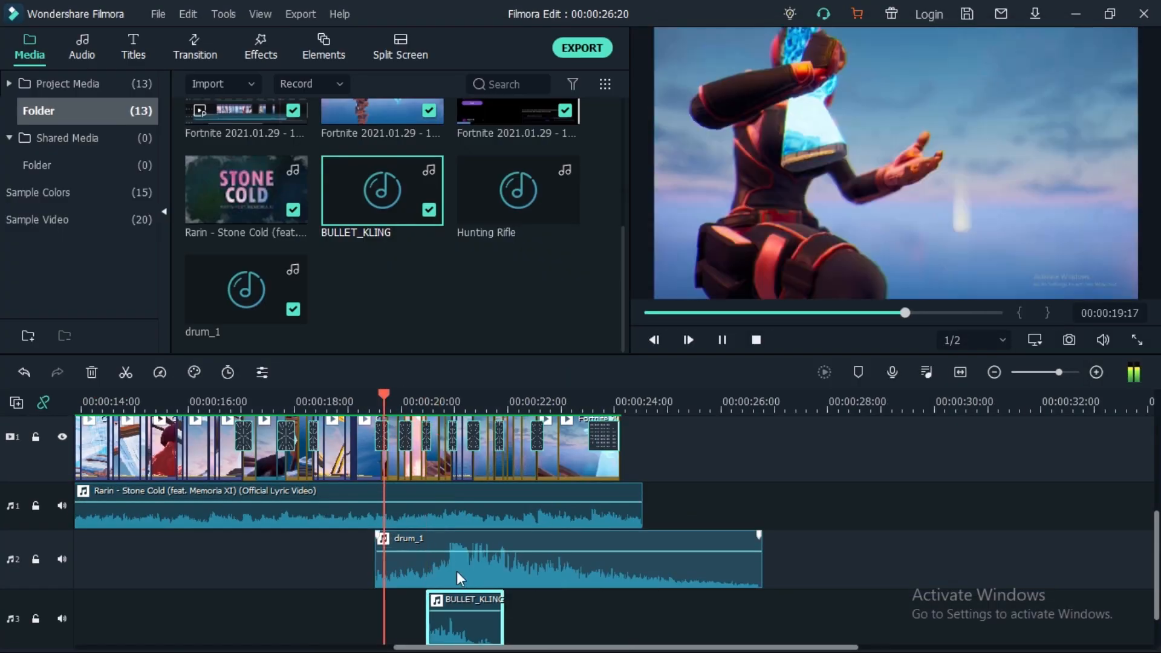
Step: Place drum_1 and BULLET_KLING sound effects on audio tracks 2 and 3
click(582, 47)
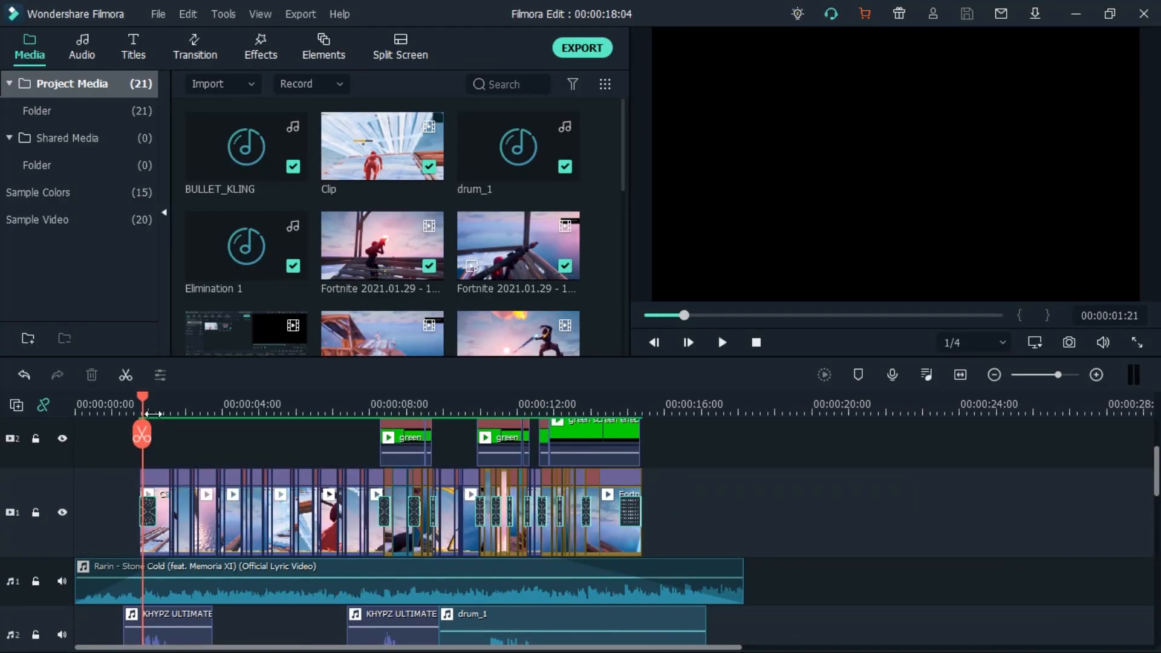
mouse_move(146, 407)
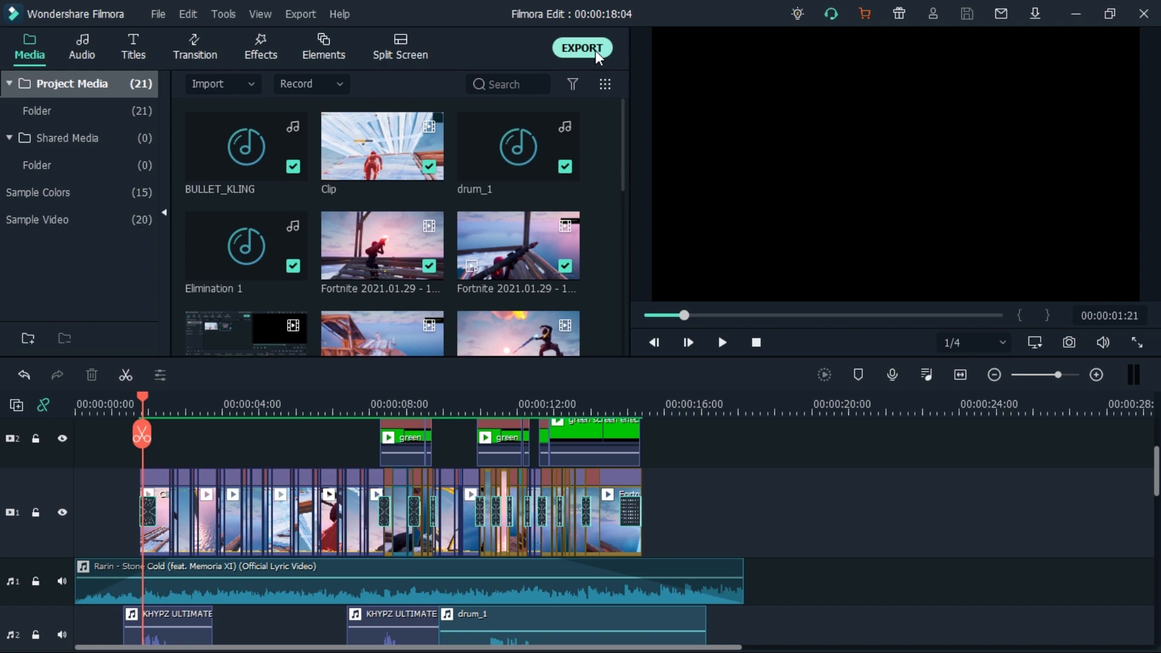
Step: Bring up the export dialog set to local MP4, My Video, 1920x1080 at 25 fps
click(581, 47)
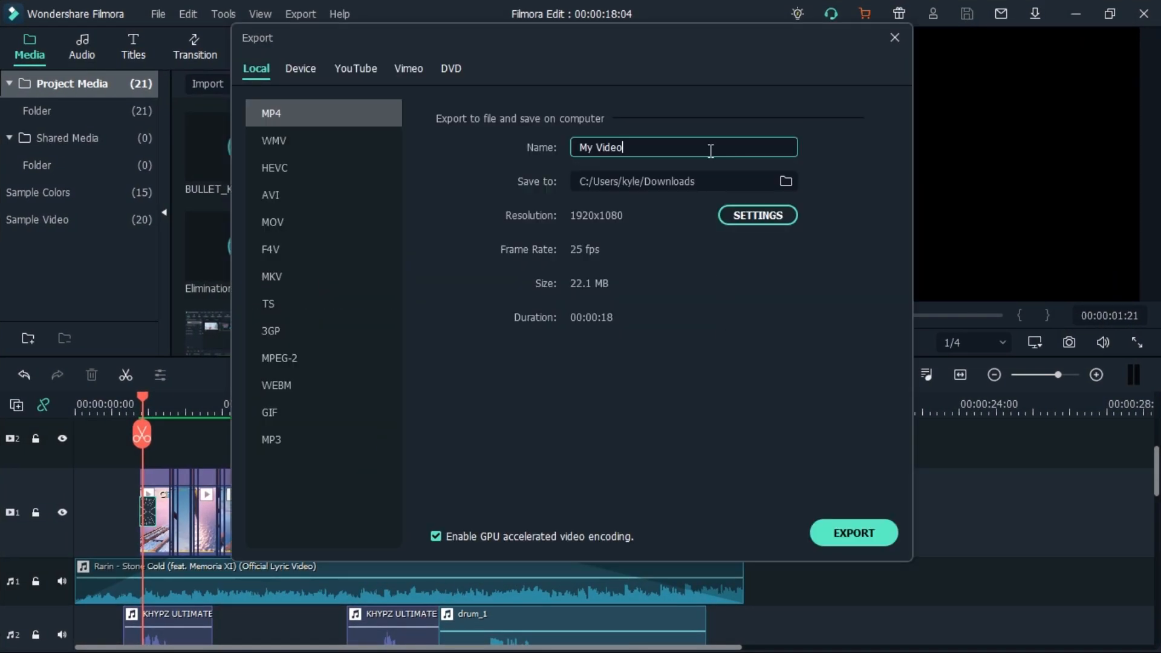
mouse_move(753, 140)
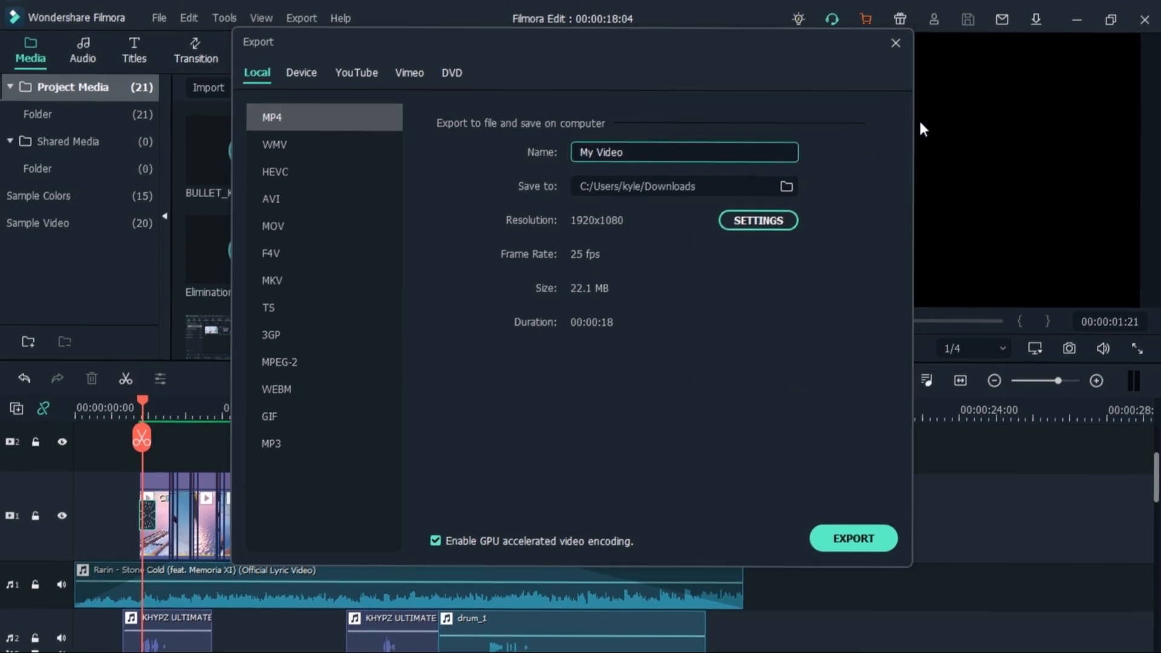
Step: Play the exported GODLY EDIT video in Movies & TV, replay it, then pause
click(852, 537)
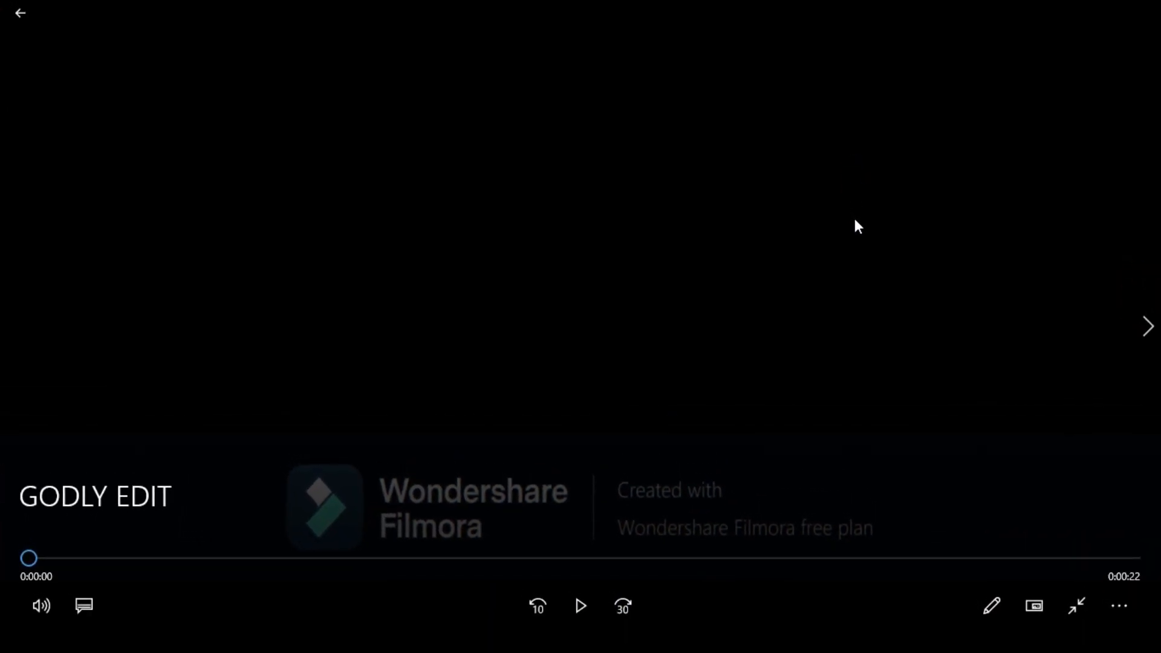
mouse_move(238, 273)
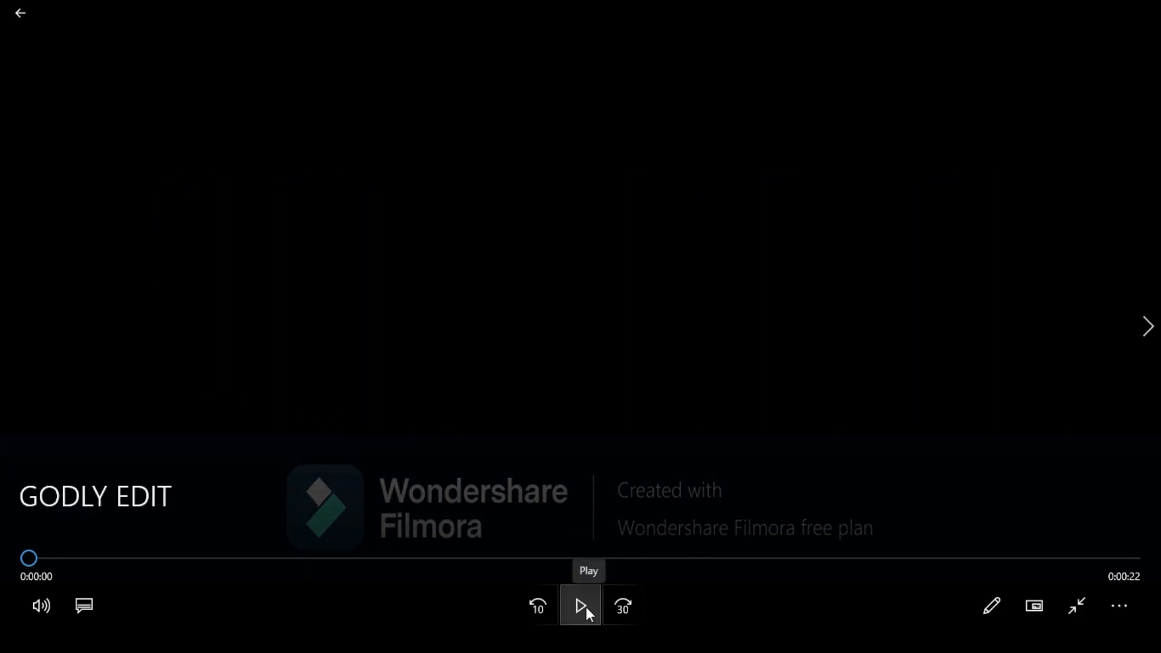
click(580, 606)
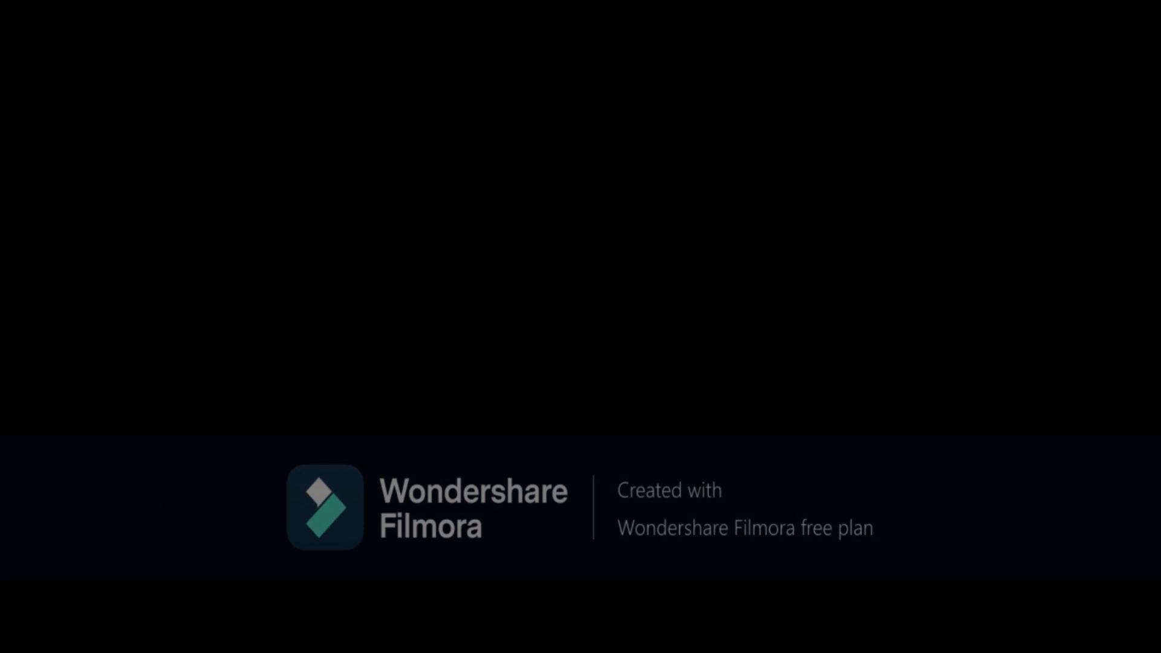
mouse_move(1069, 8)
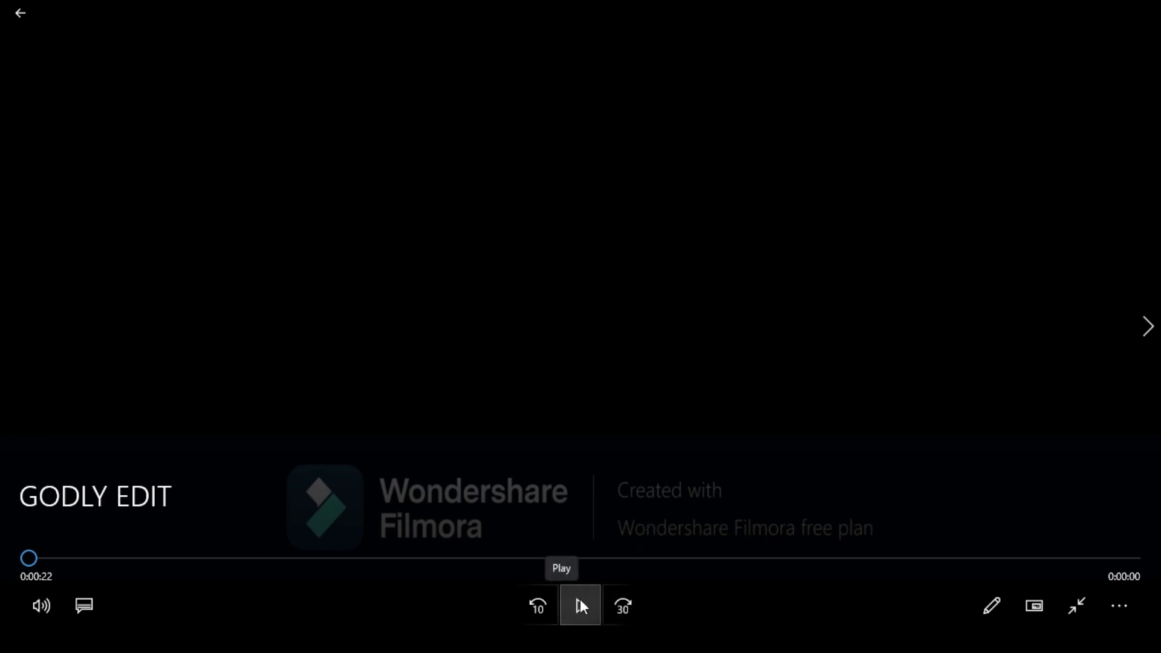
click(579, 605)
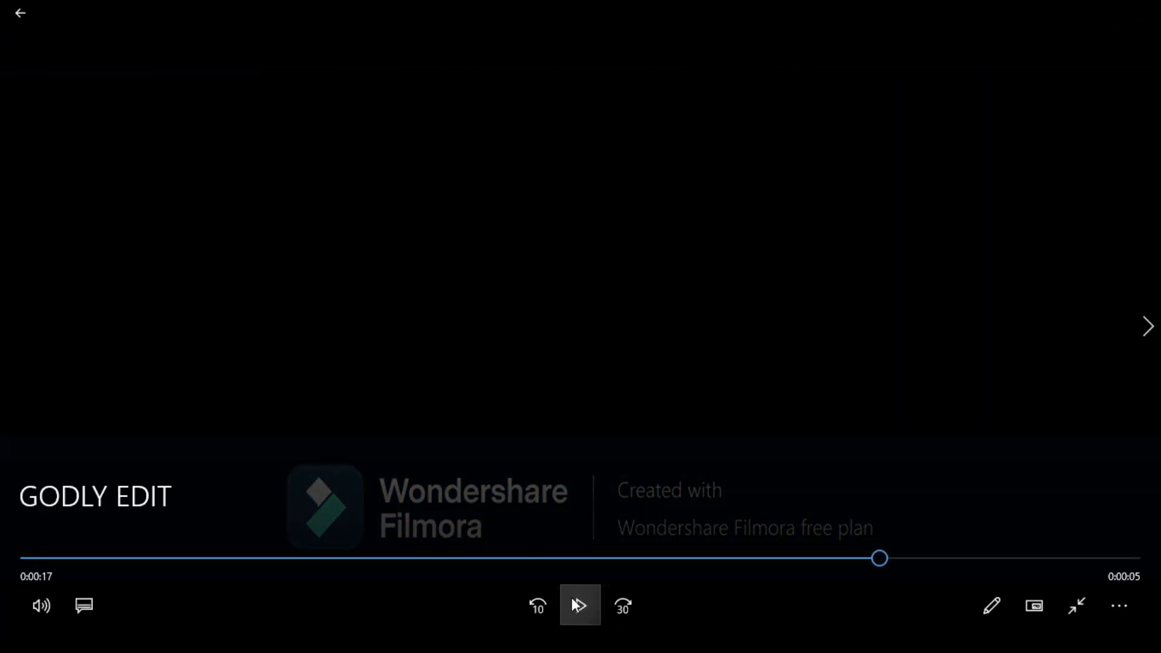
click(579, 605)
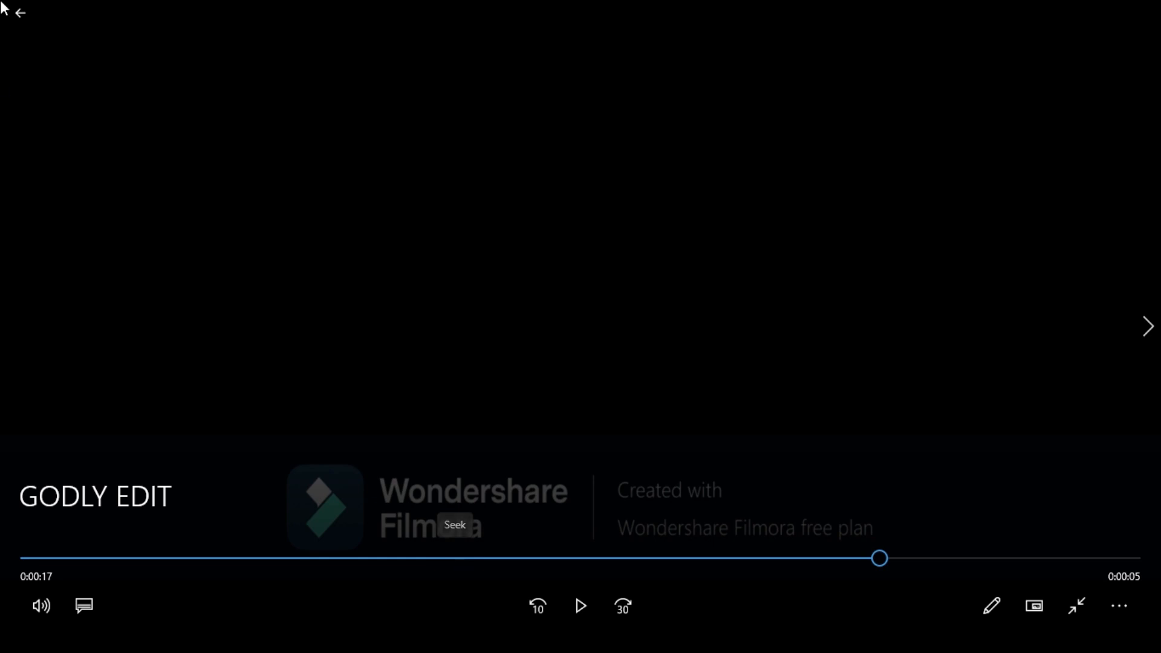